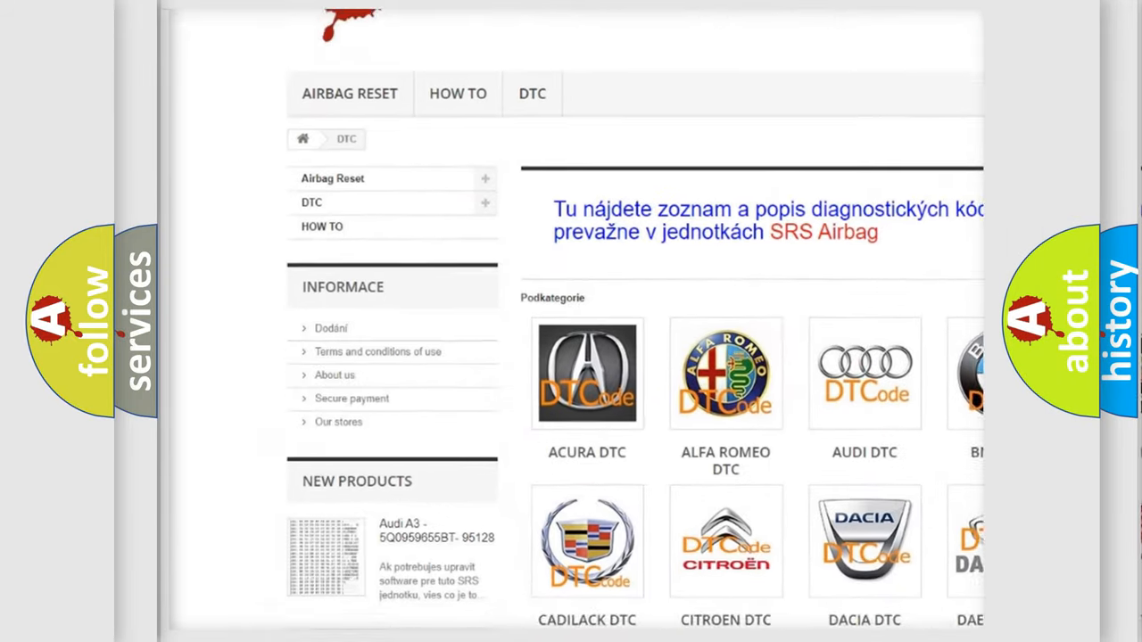
scroll("down", 3)
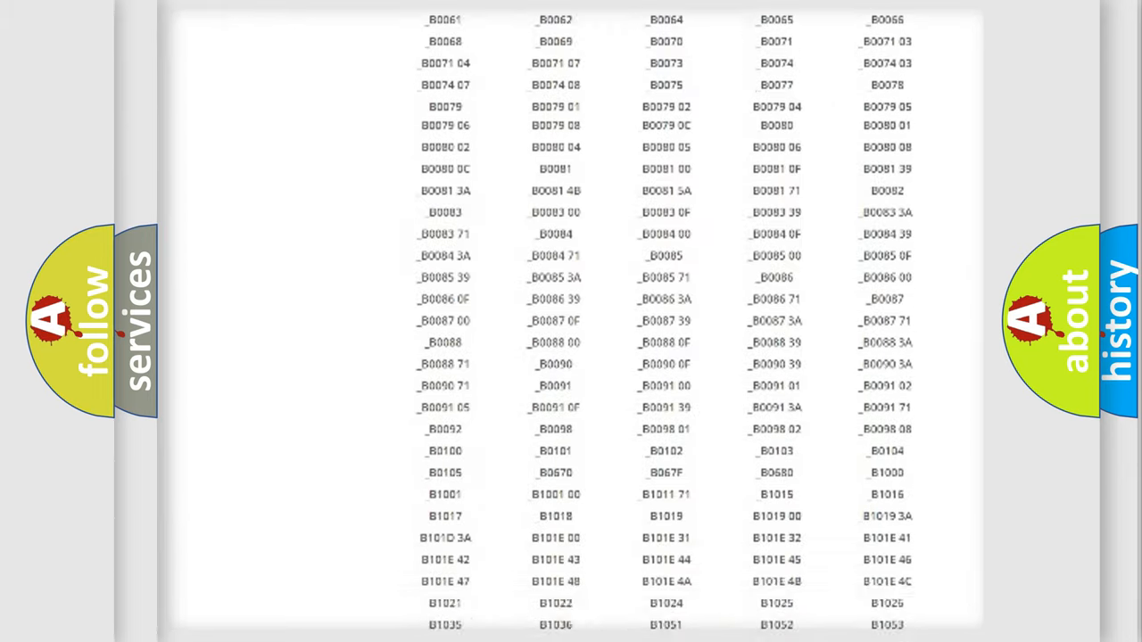
scroll("up", 3)
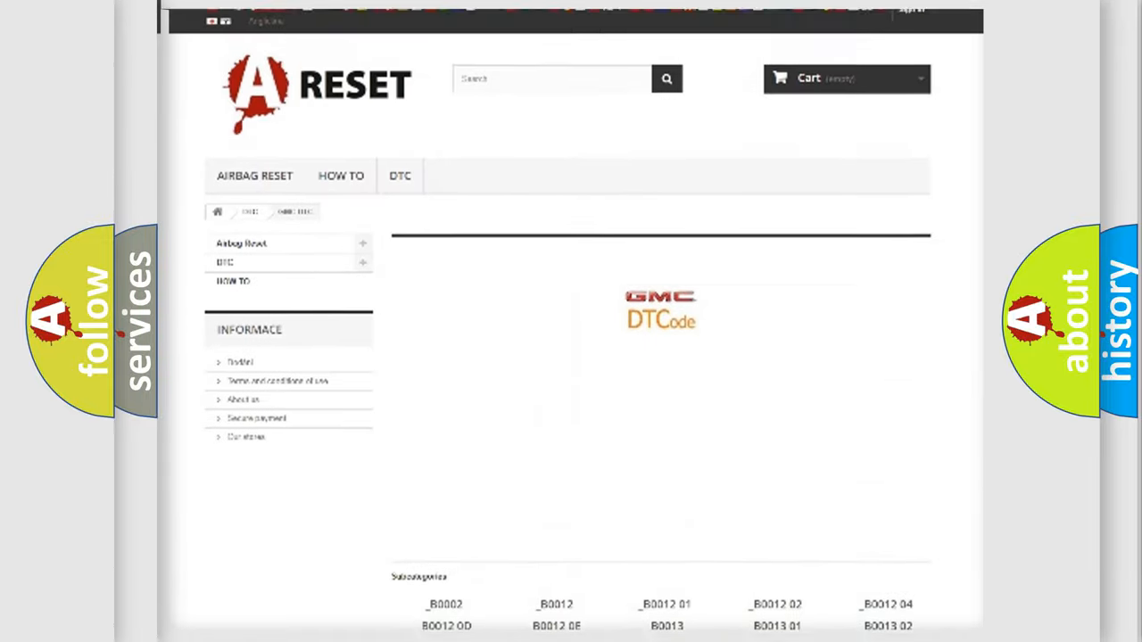